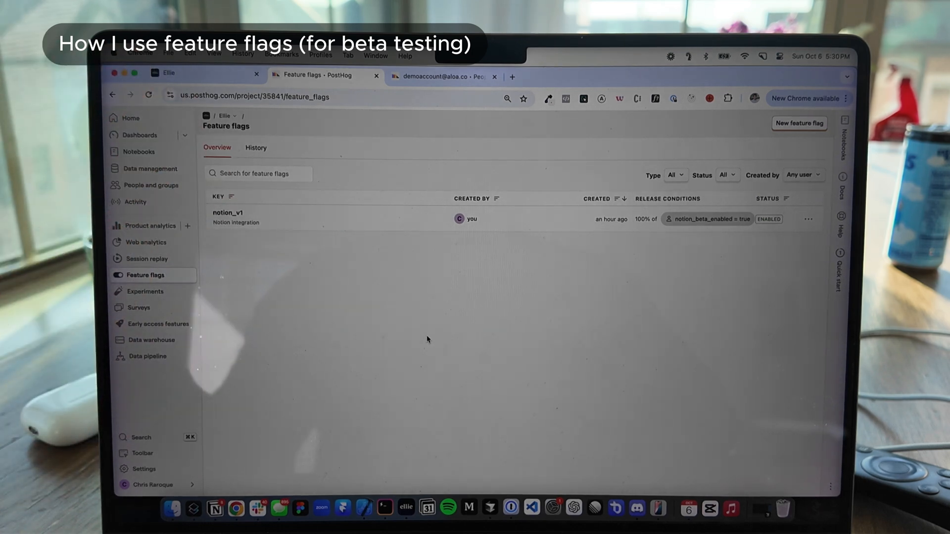
{"action": "mouse_move", "coordinate": [382, 265]}
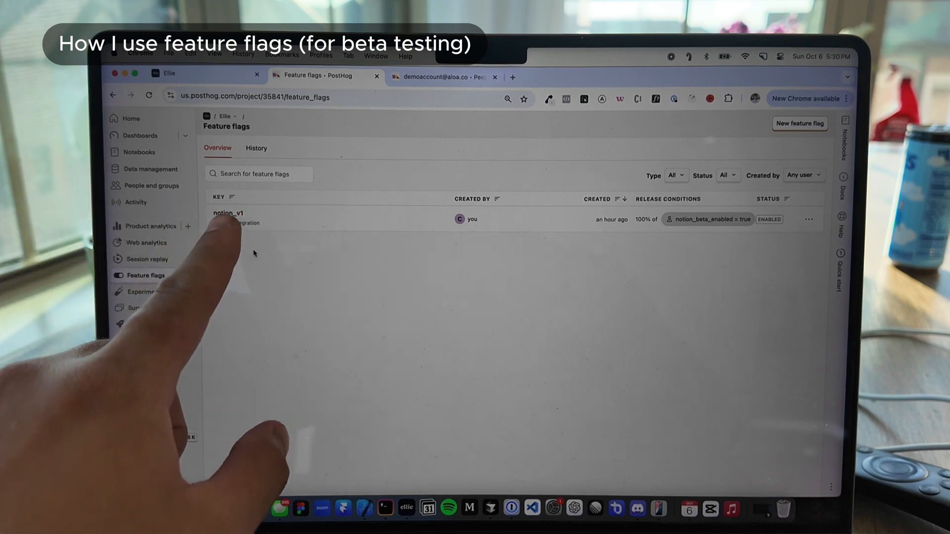
View the notion_v1 flag's details and select the notion_beta_enabled property name
{"action": "left_click", "coordinate": [223, 212]}
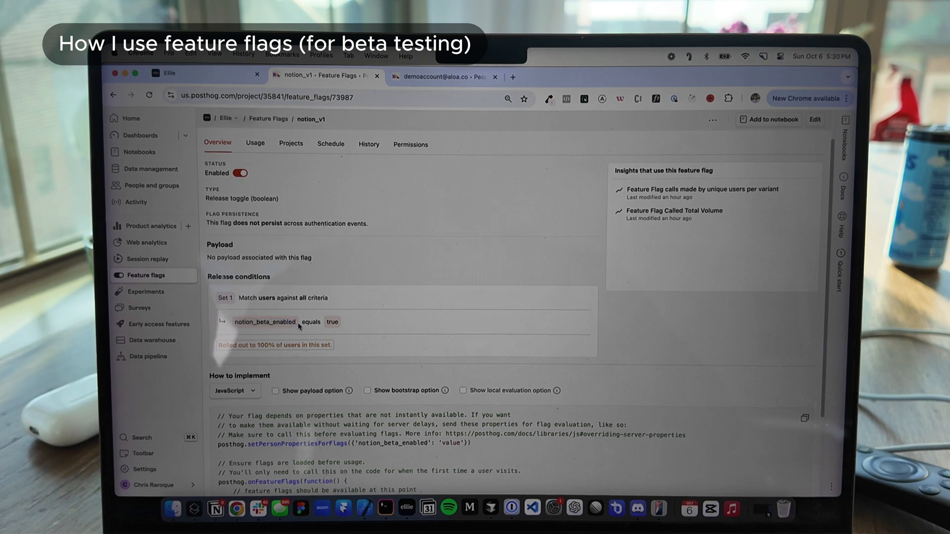
{"action": "double_click", "coordinate": [265, 322]}
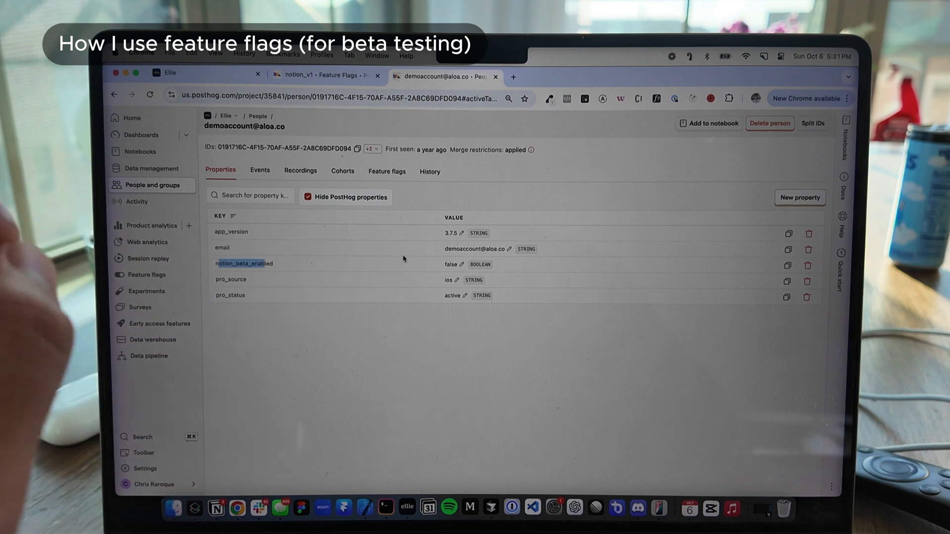
Compare the demo user's PostHog properties with Ellie's Account Settings for the same account
{"action": "left_click", "coordinate": [327, 76]}
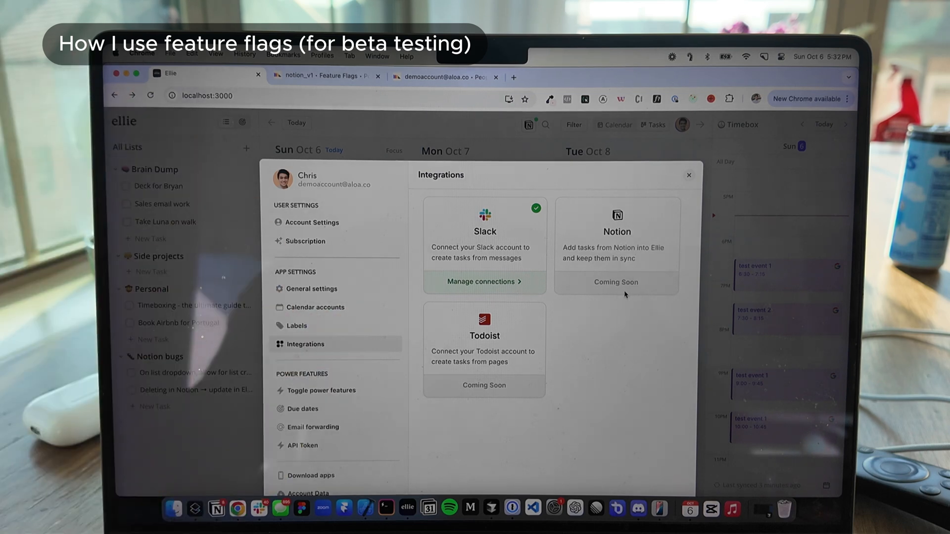
{"action": "left_click", "coordinate": [438, 77]}
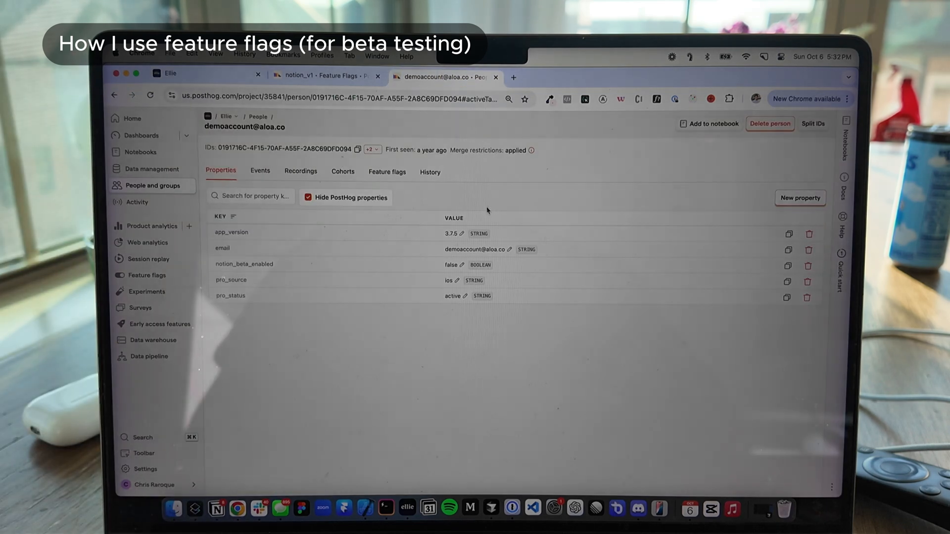
{"action": "left_click", "coordinate": [449, 281]}
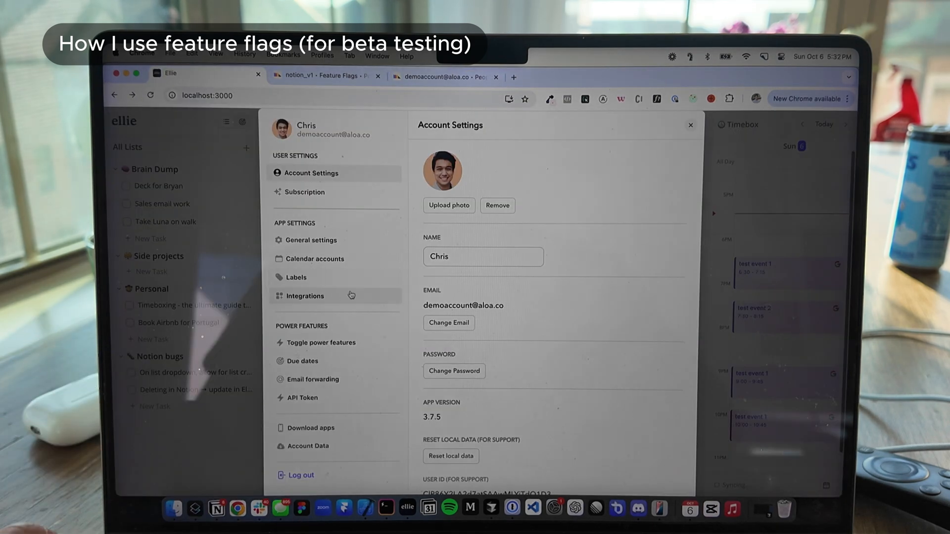
View Ellie's Integrations page showing Notion connected, then return to the notion_v1 flag
{"action": "left_click", "coordinate": [305, 296]}
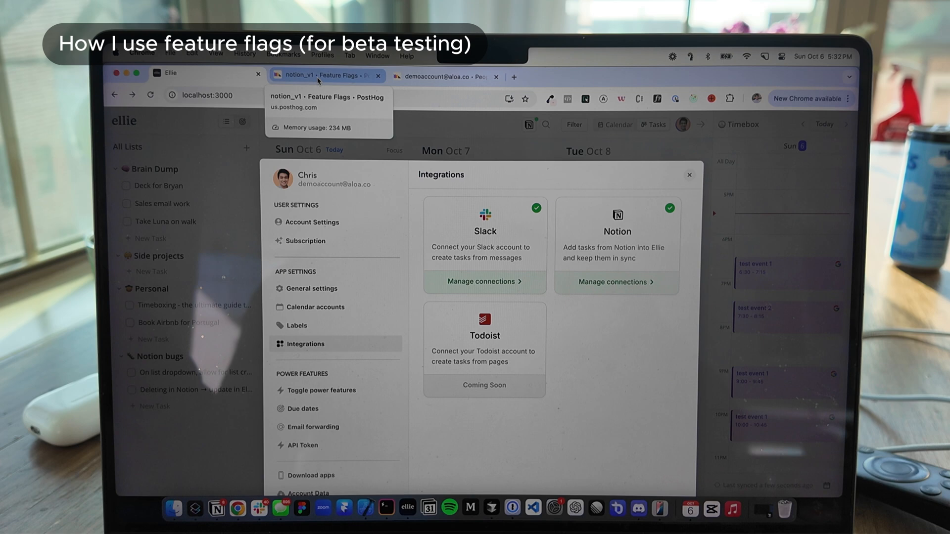
{"action": "left_click", "coordinate": [323, 75]}
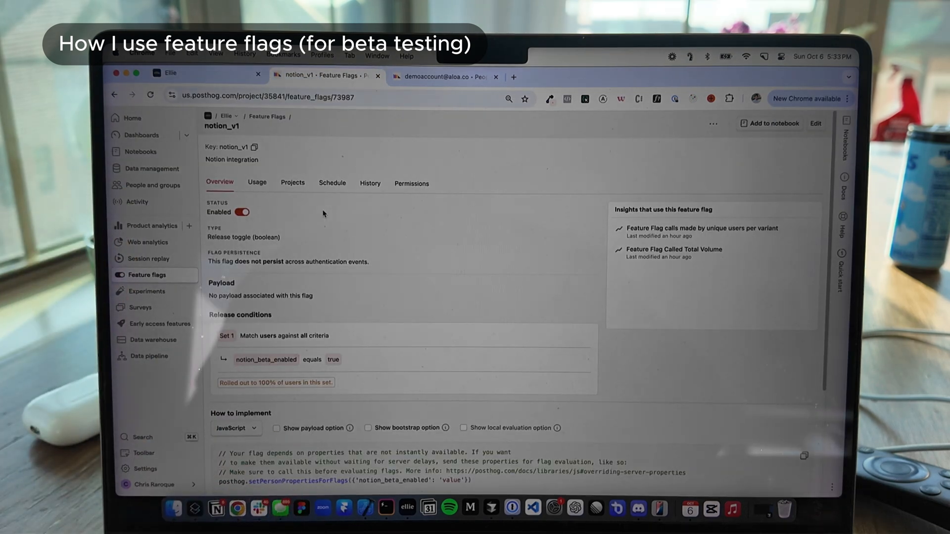
{"action": "mouse_move", "coordinate": [334, 220]}
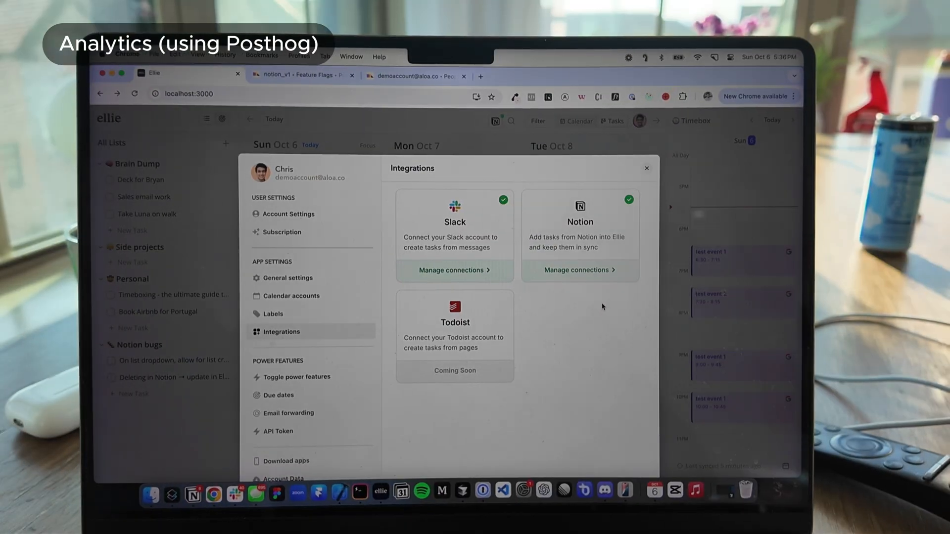
Show Ellie's linked Notion workspaces via Manage connections, one listing a sync error
{"action": "left_click", "coordinate": [576, 270]}
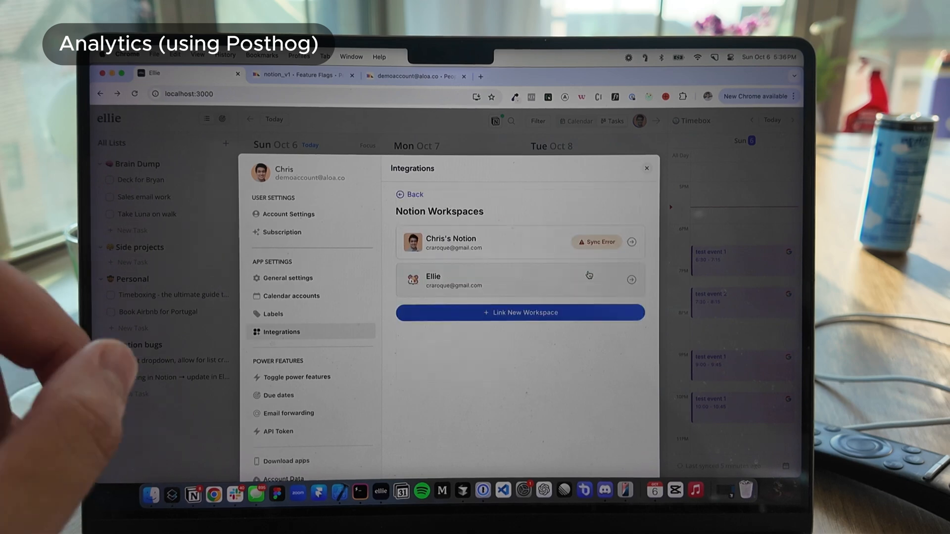